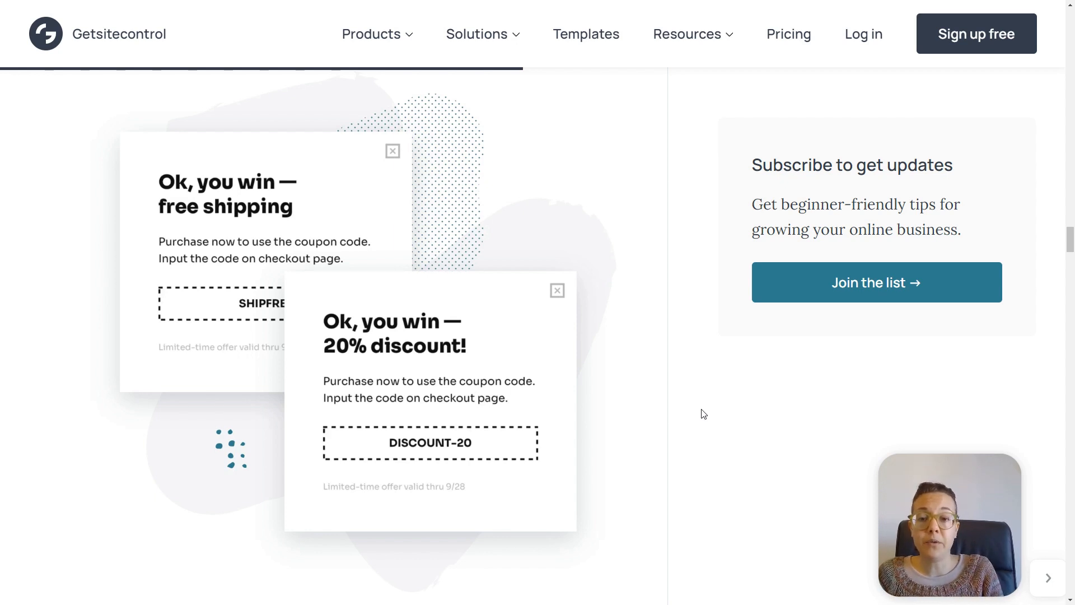
{"action": "mouse_move", "coordinate": [630, 443]}
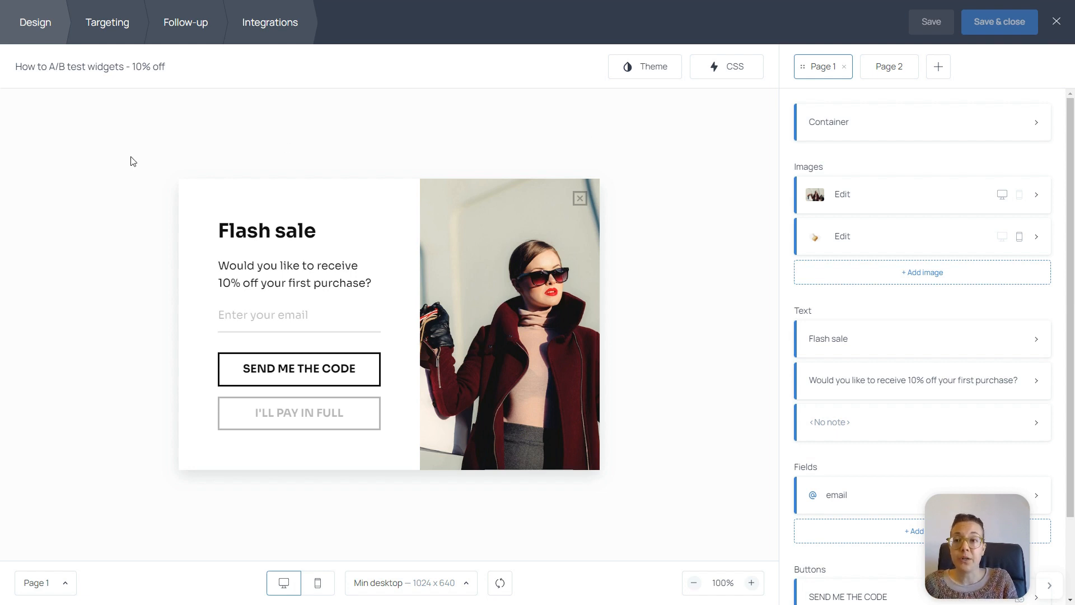
Review the 10% off widget's exit-intent trigger, IP condition and stop-displaying rules
{"action": "left_click", "coordinate": [107, 22]}
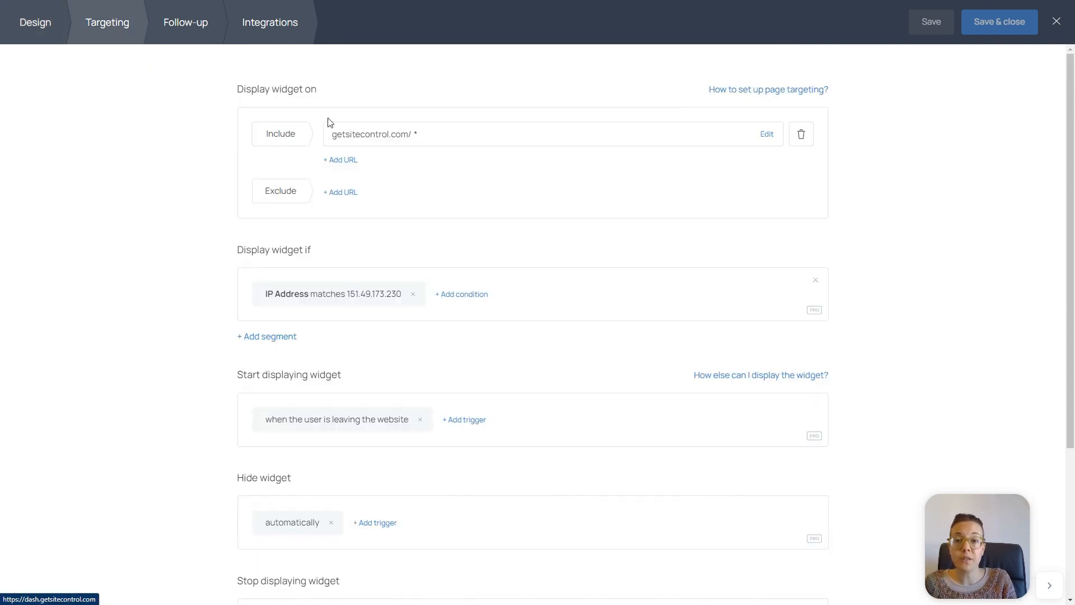
{"action": "mouse_move", "coordinate": [434, 173]}
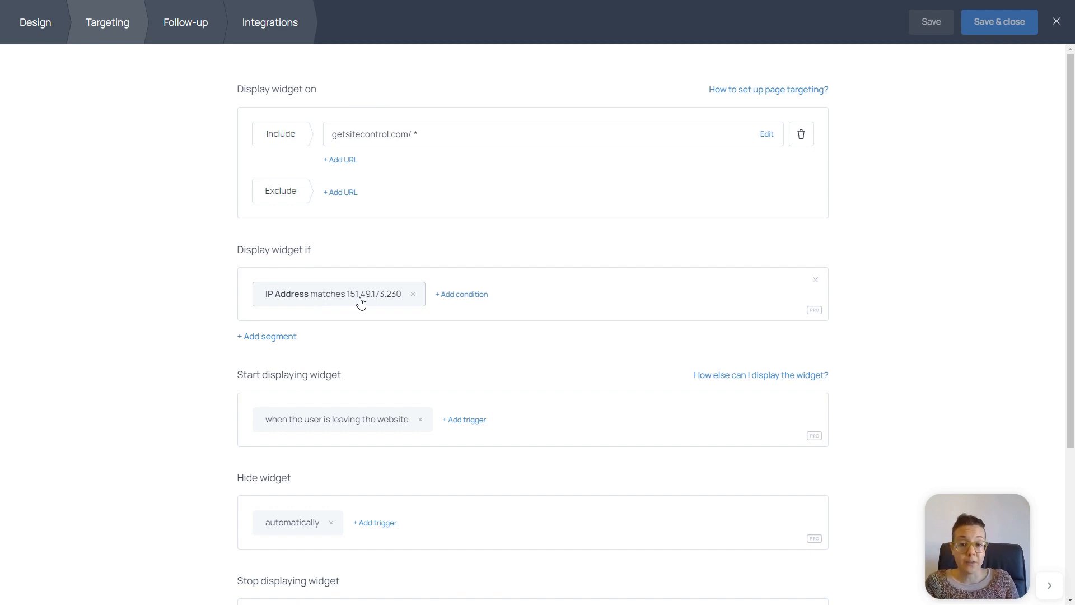
{"action": "scroll", "scroll_direction": "down", "scroll_amount": 3}
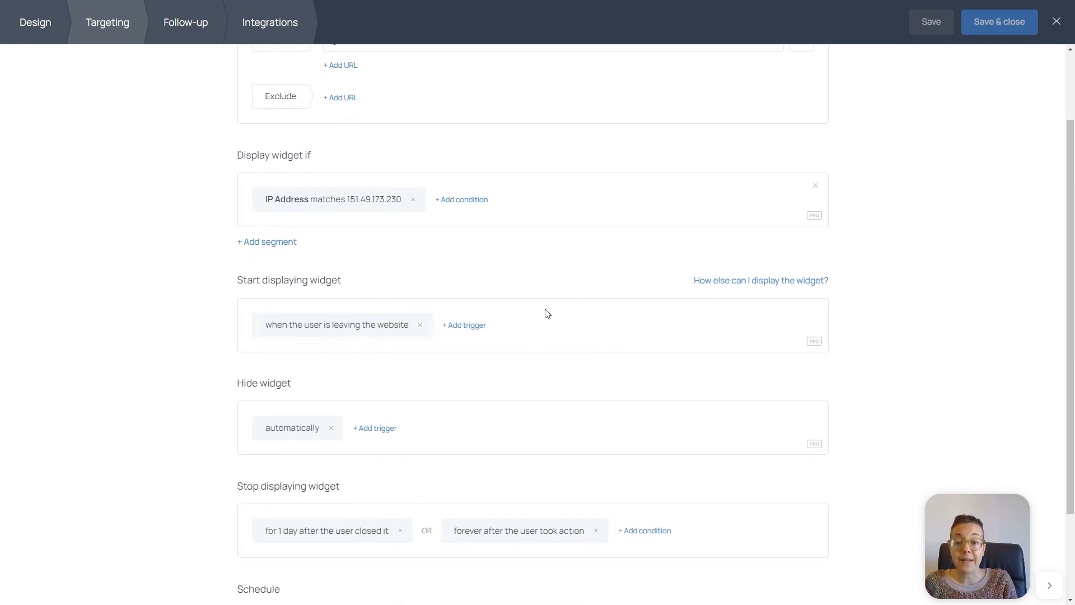
{"action": "scroll", "scroll_direction": "down", "scroll_amount": 3}
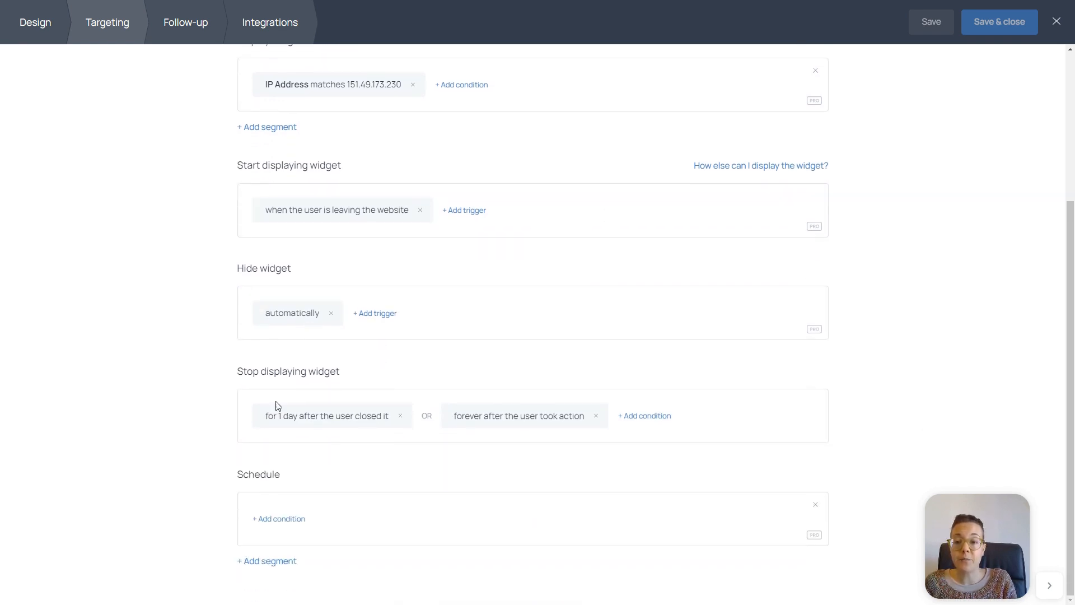
{"action": "mouse_move", "coordinate": [421, 392]}
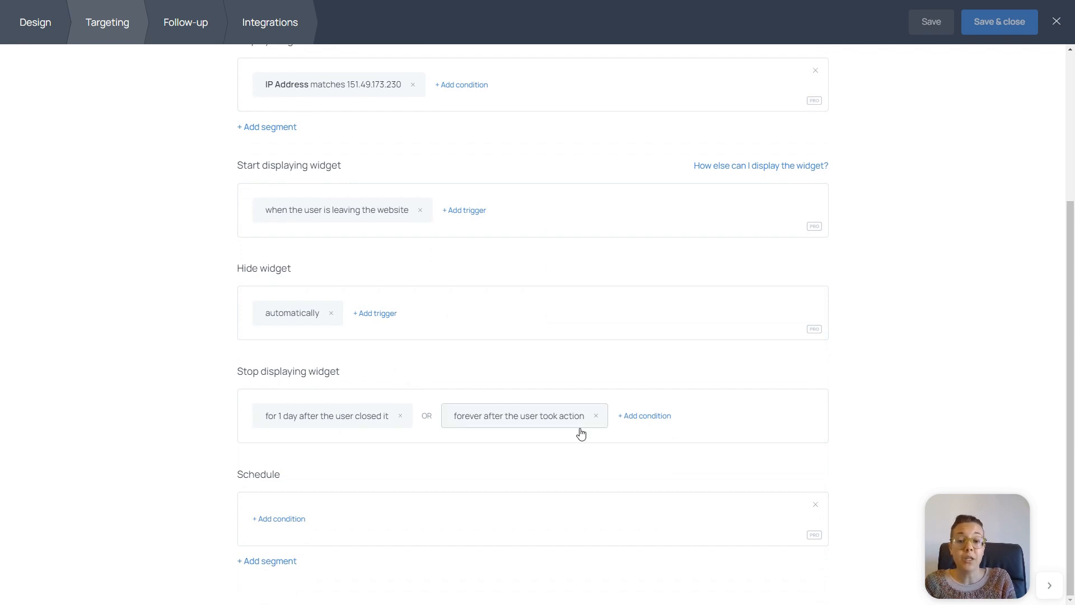
{"action": "scroll", "scroll_direction": "up", "scroll_amount": 3}
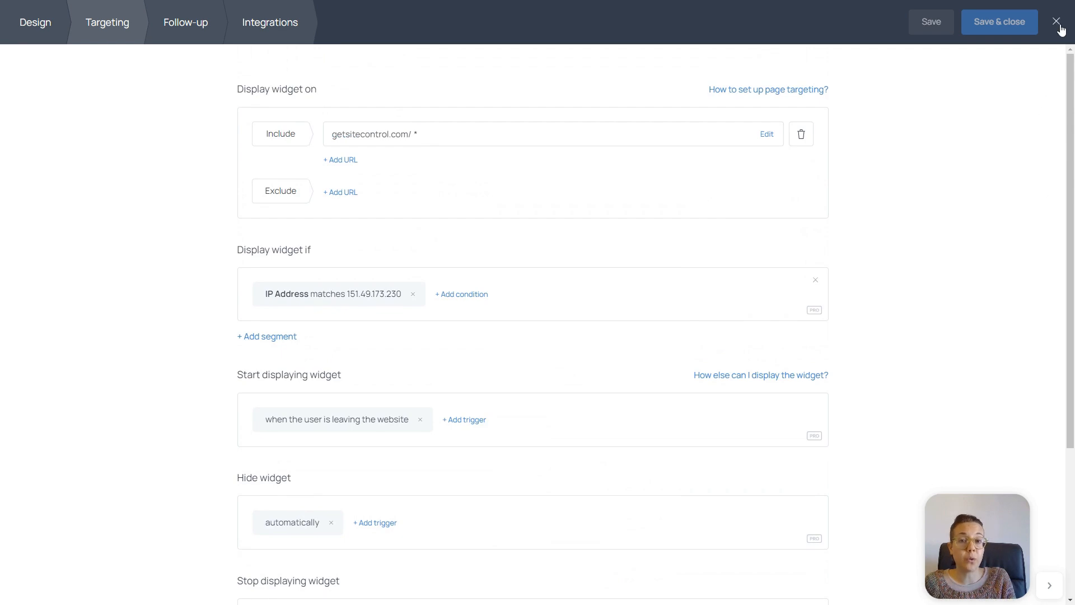
Clone the 10% off widget here from the widget list and open the copy
{"action": "left_click", "coordinate": [1056, 21]}
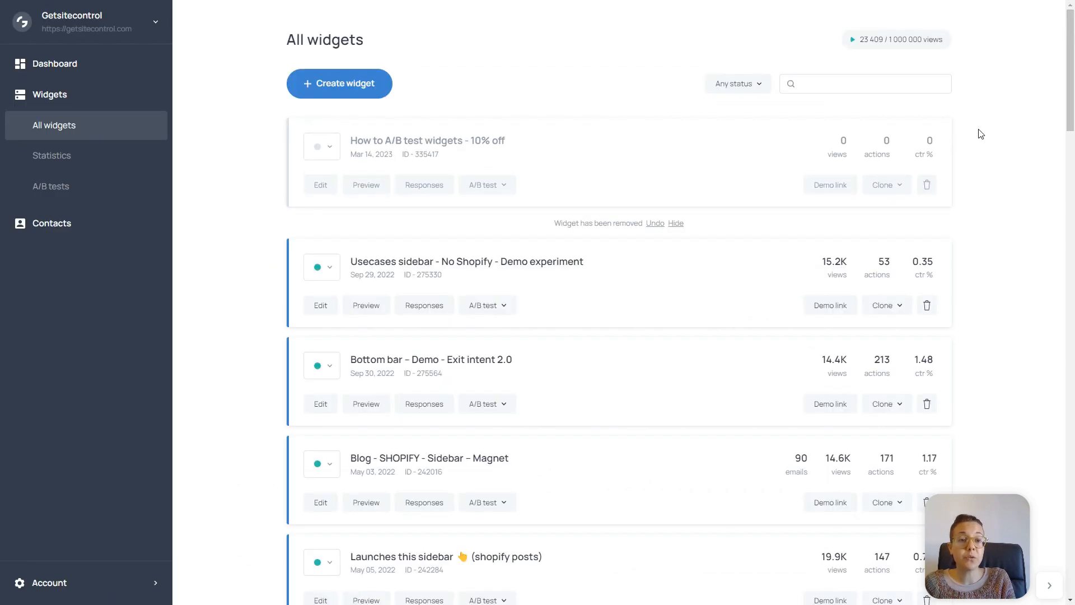
{"action": "left_click", "coordinate": [883, 185]}
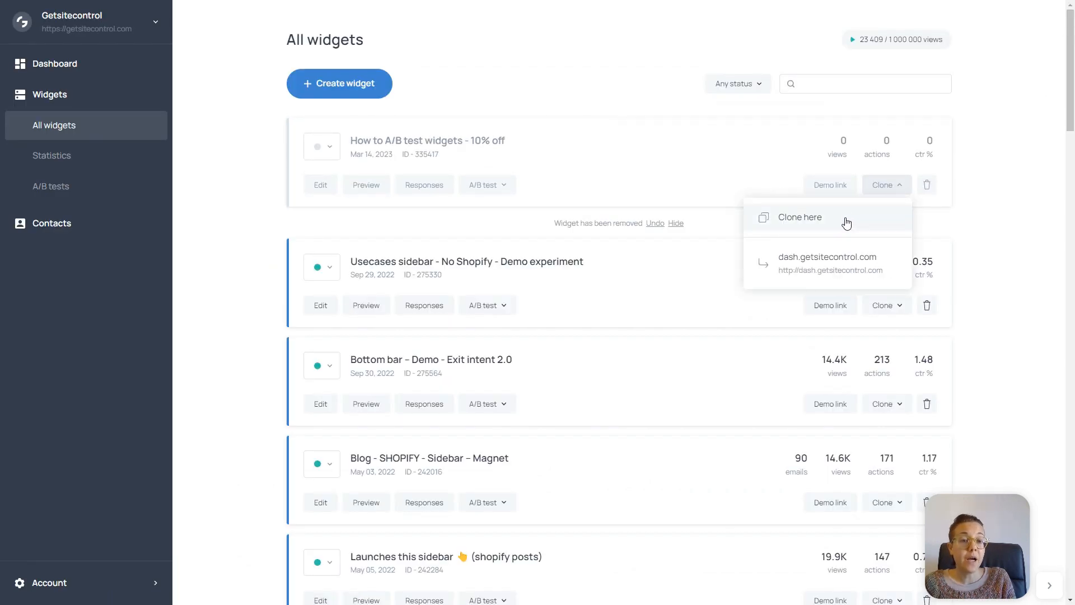
{"action": "left_click", "coordinate": [799, 217]}
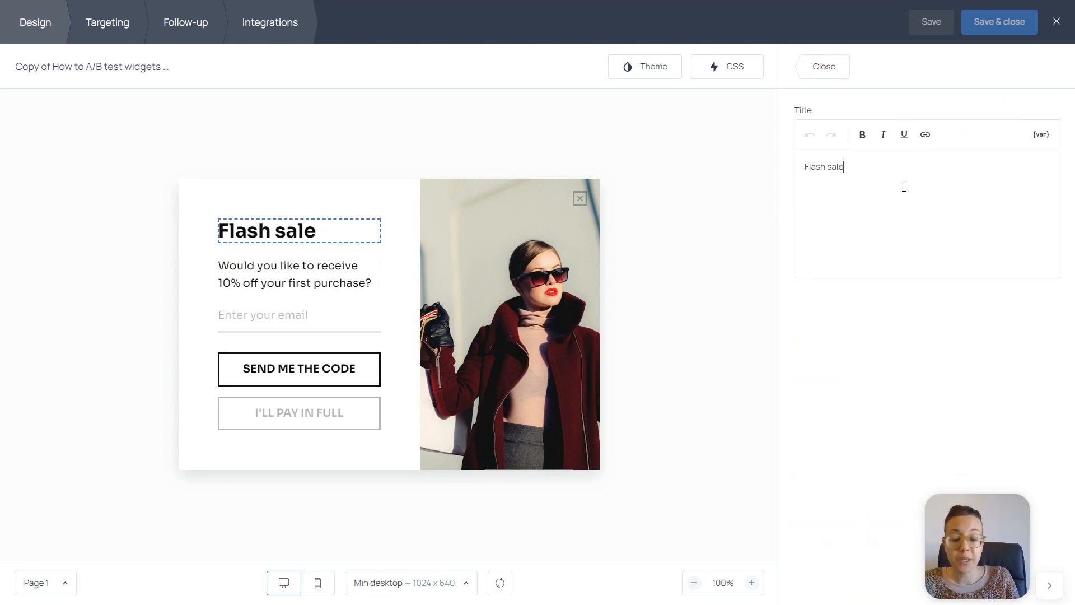
Retitle the copy 'Shipping on us' with the free first-purchase shipping description
{"action": "type", "text": "Shipping on"}
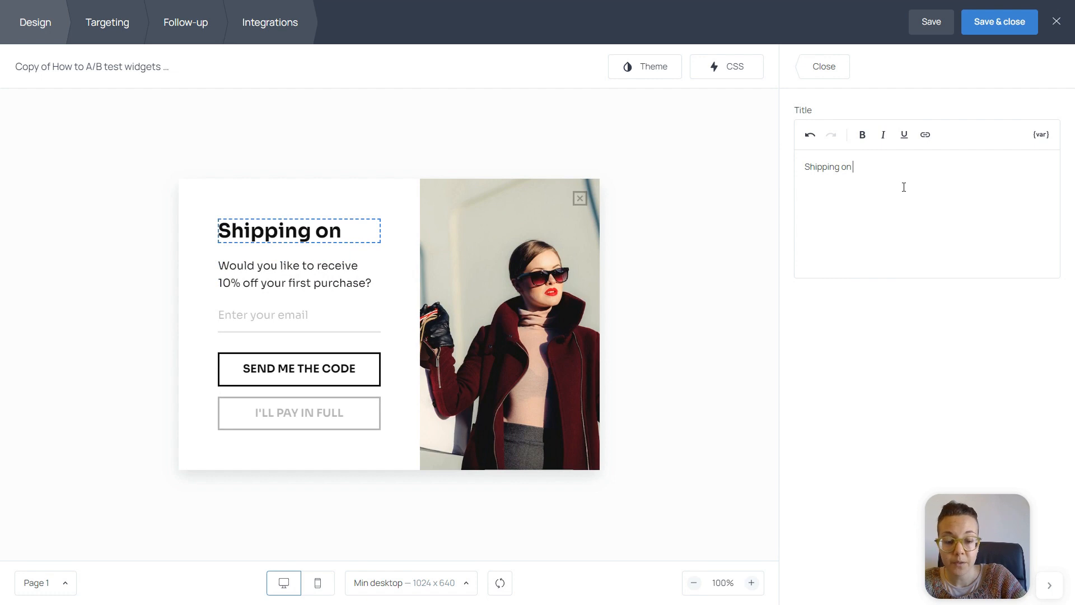
{"action": "type", "text": "us"}
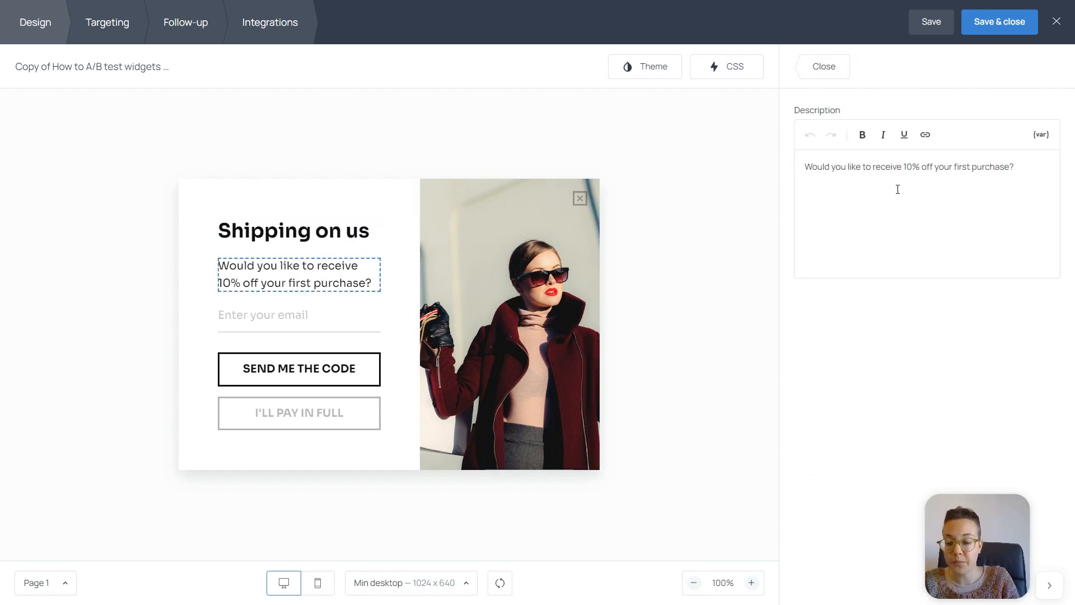
{"action": "type", "text": "Would you like to get your first purchase shipped to your door for free?"}
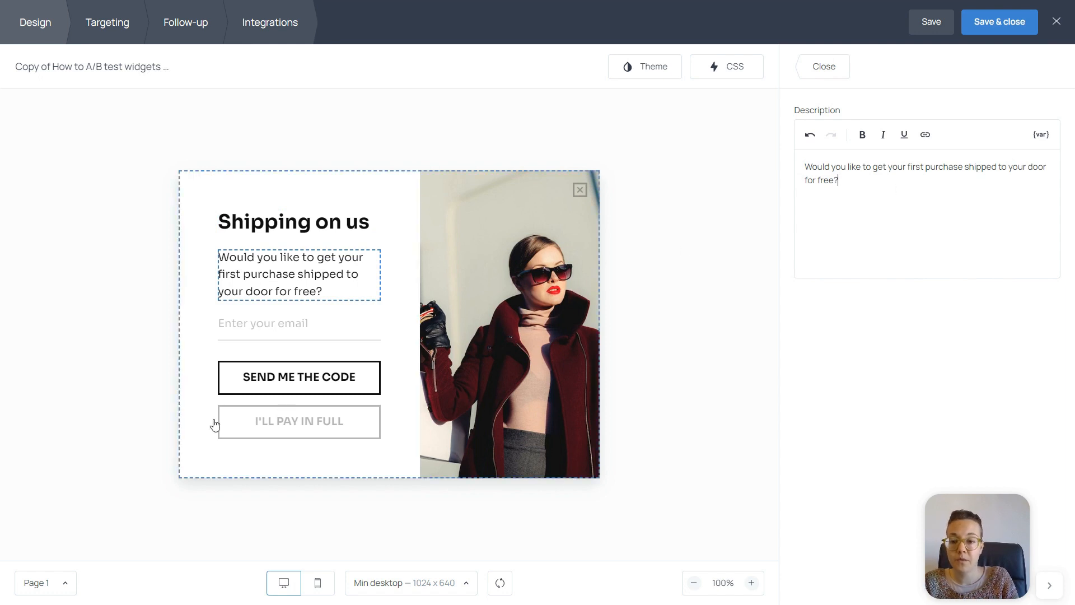
Change the I'LL PAY IN FULL button to 'NO, THANKS' and save the popup
{"action": "left_click", "coordinate": [299, 421]}
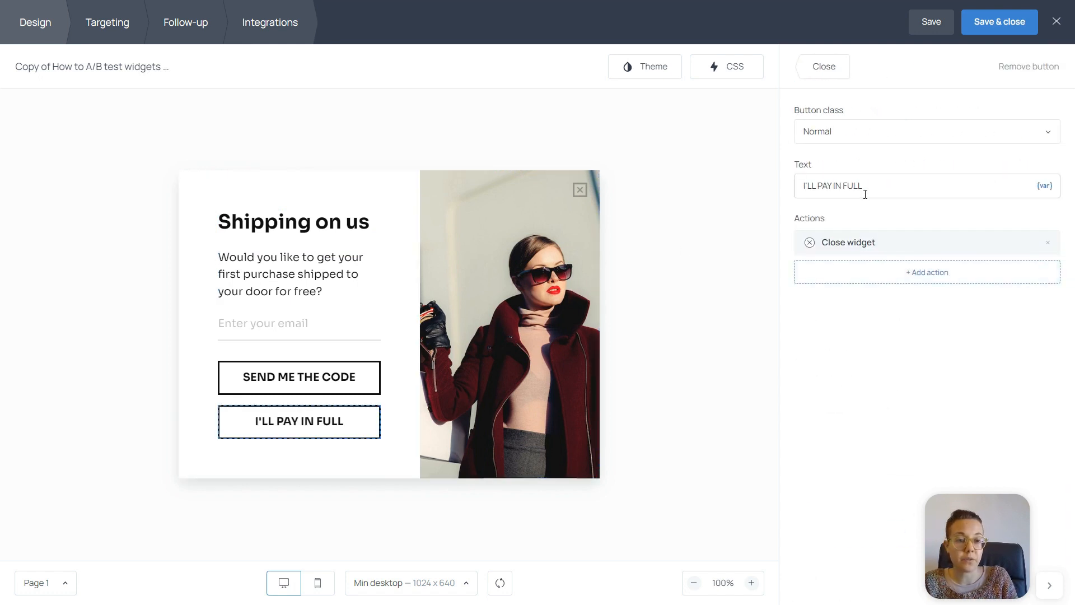
{"action": "type", "text": "N"}
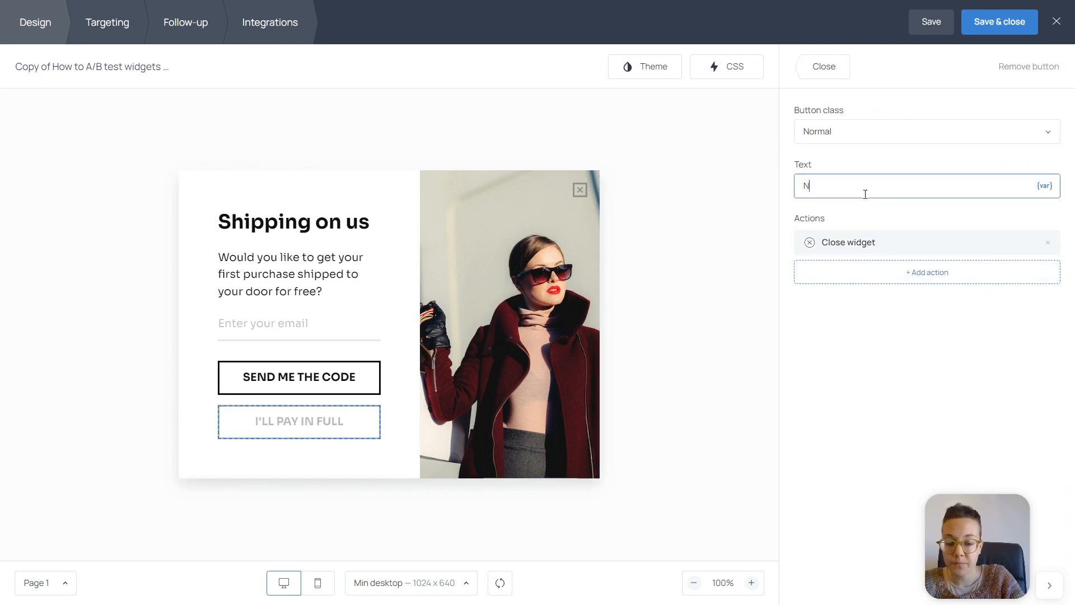
{"action": "type", "text": "NO, THANK"}
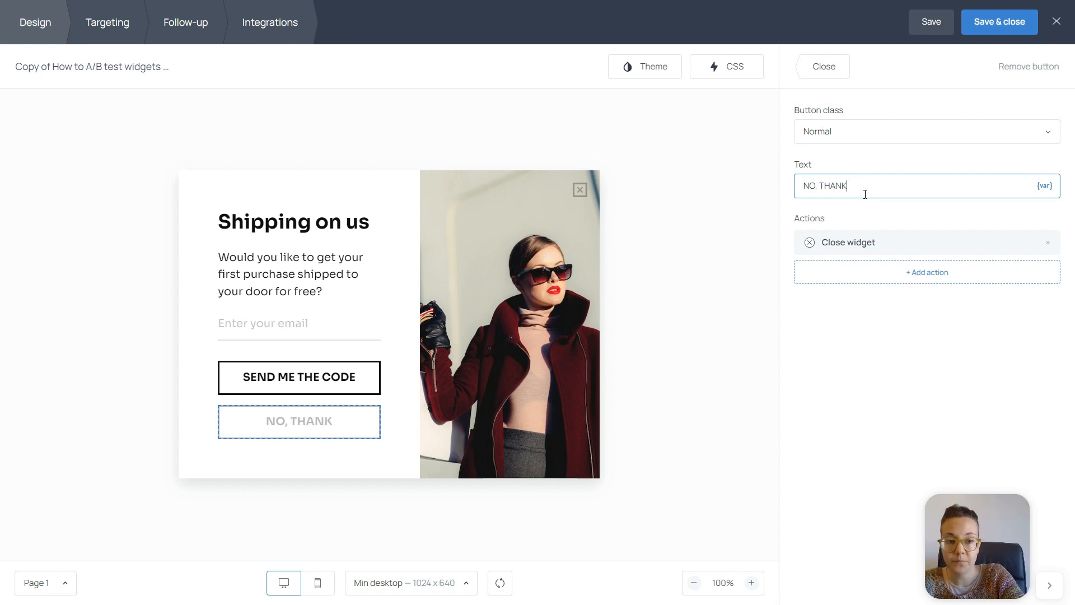
{"action": "type", "text": "S"}
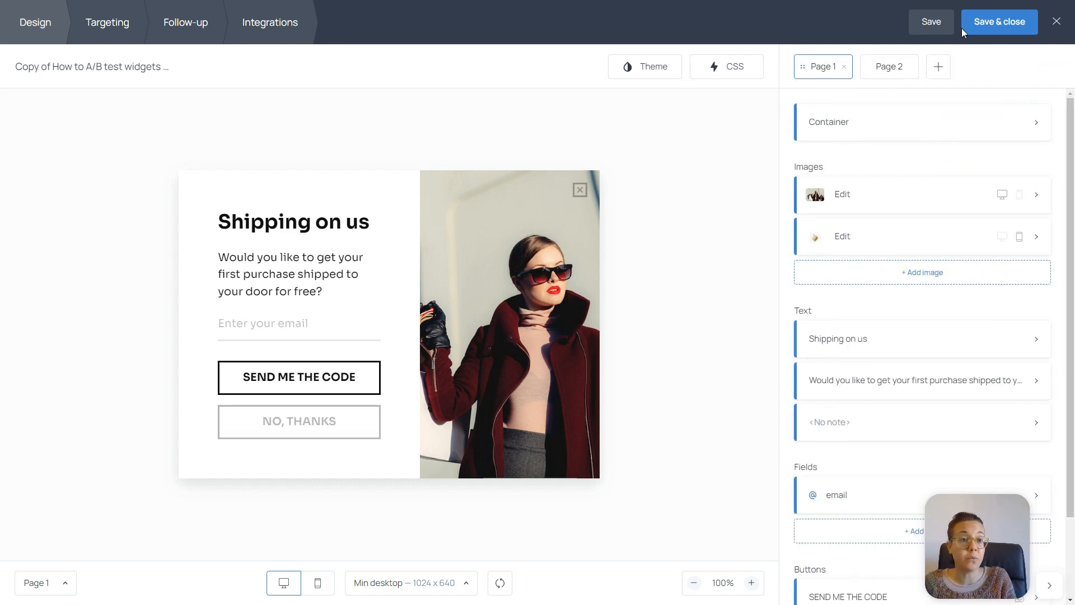
{"action": "left_click", "coordinate": [998, 22]}
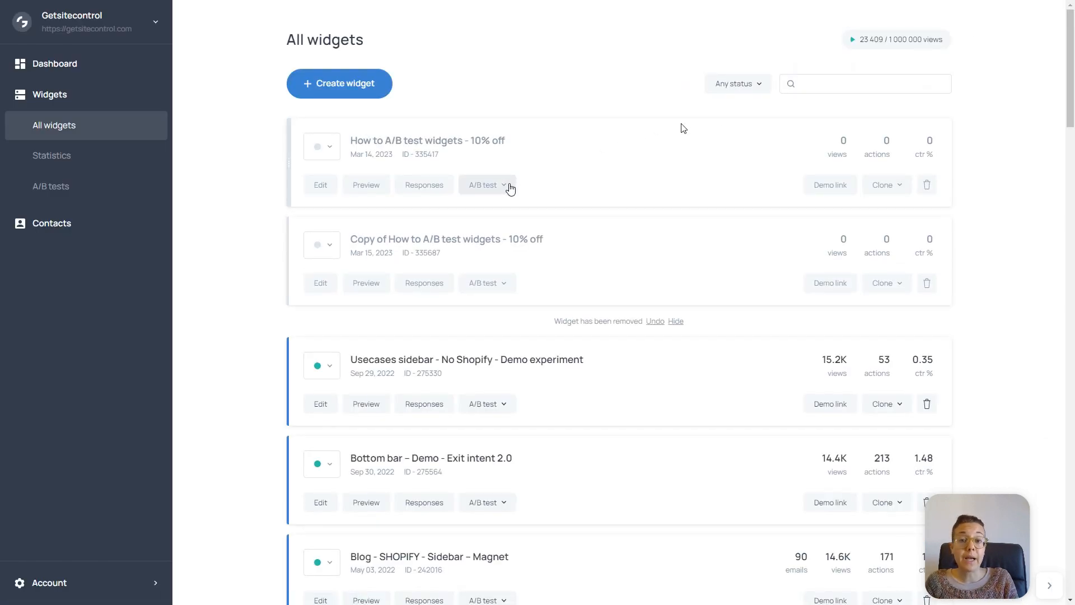
Add the 10% off widget and its copy to Test 1 and activate them
{"action": "left_click", "coordinate": [487, 184]}
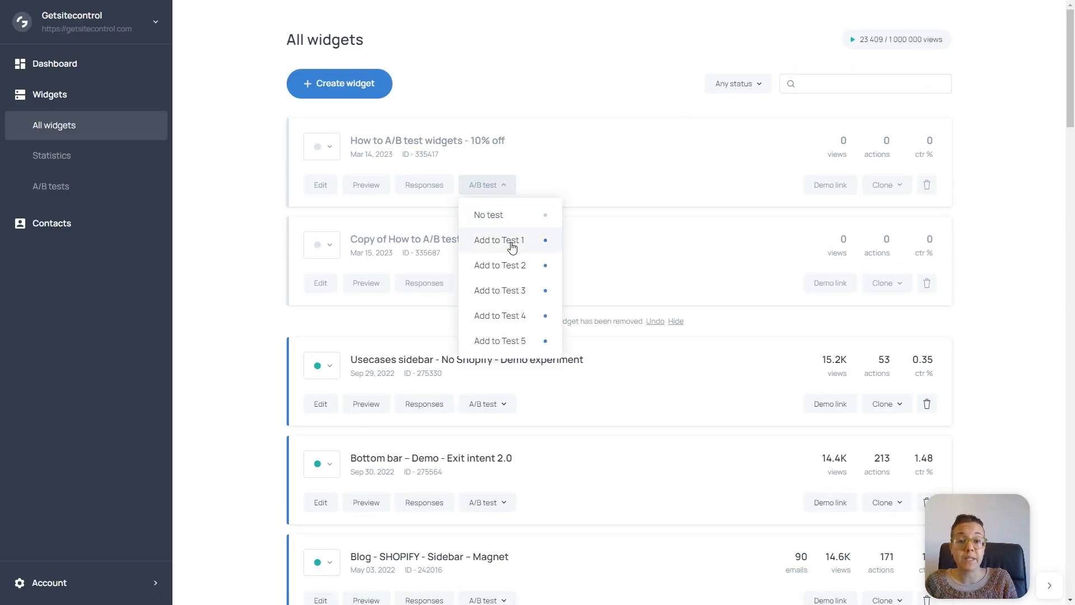
{"action": "left_click", "coordinate": [499, 240]}
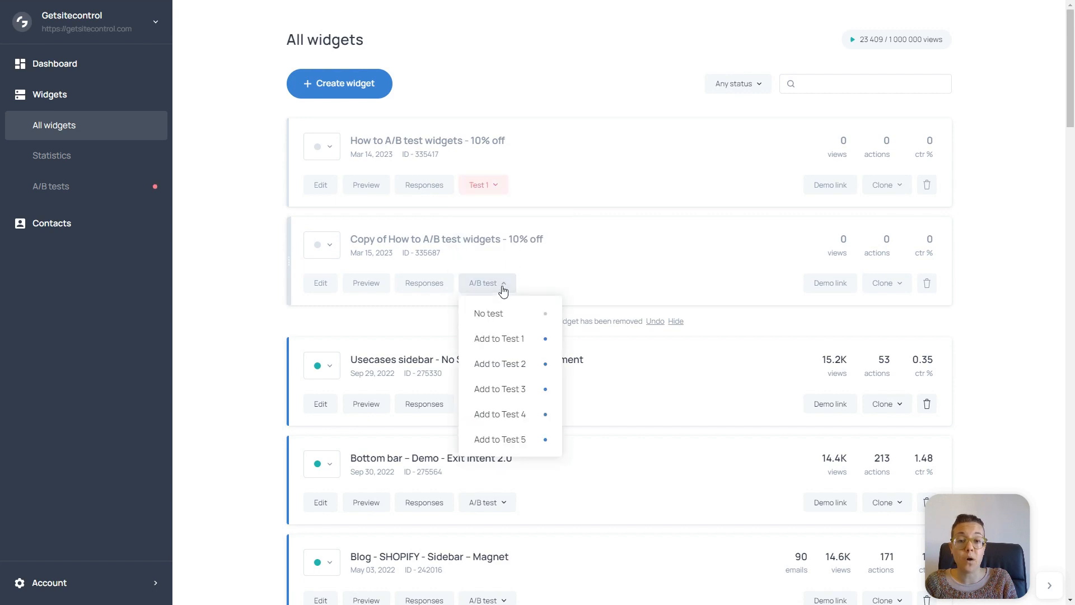
{"action": "left_click", "coordinate": [499, 338]}
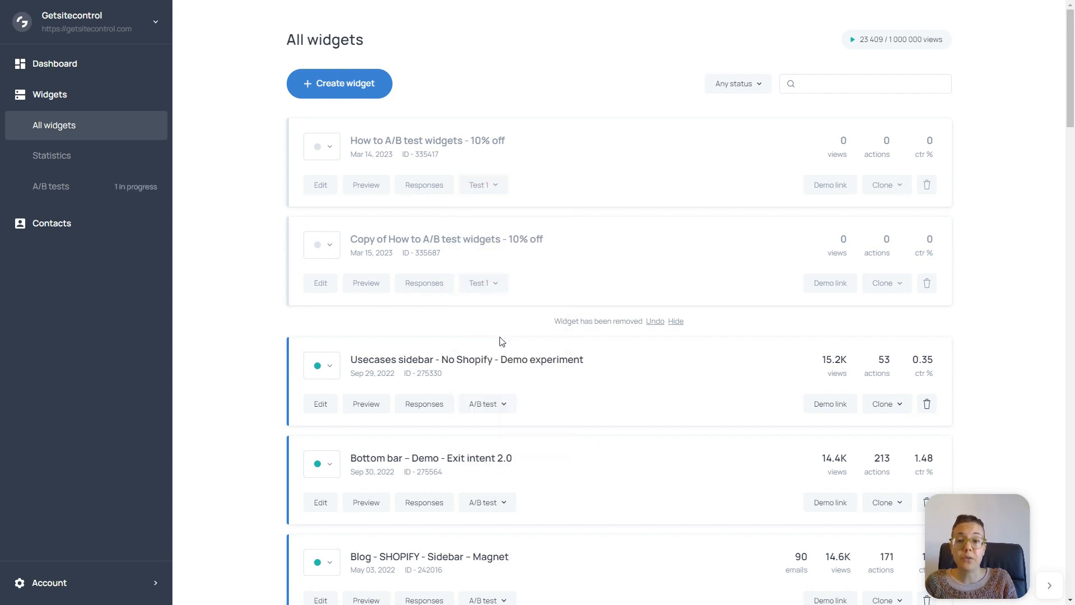
{"action": "left_click", "coordinate": [328, 147]}
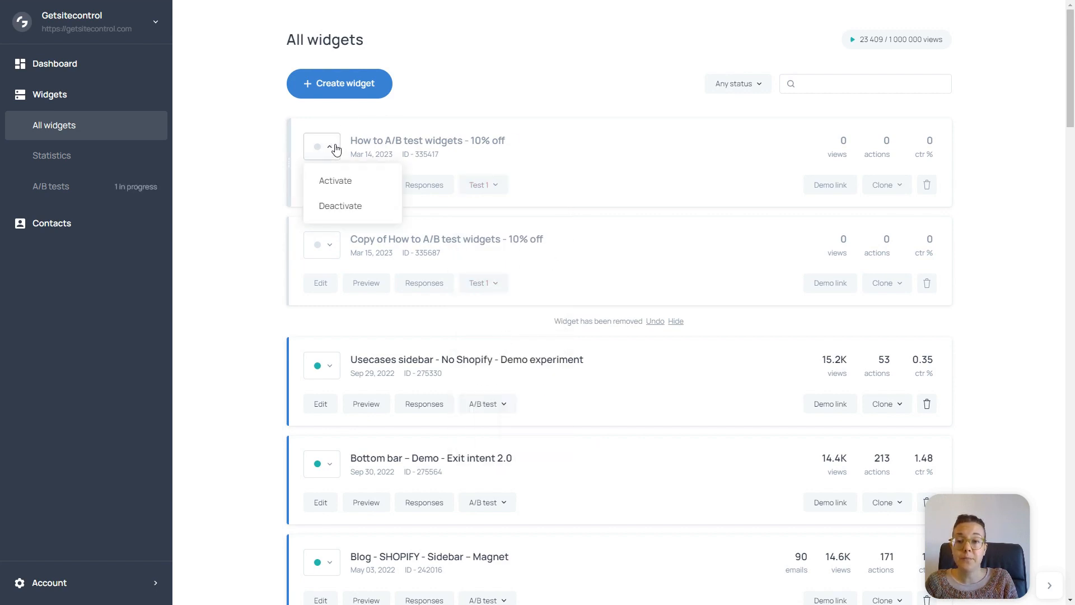
{"action": "left_click", "coordinate": [335, 180]}
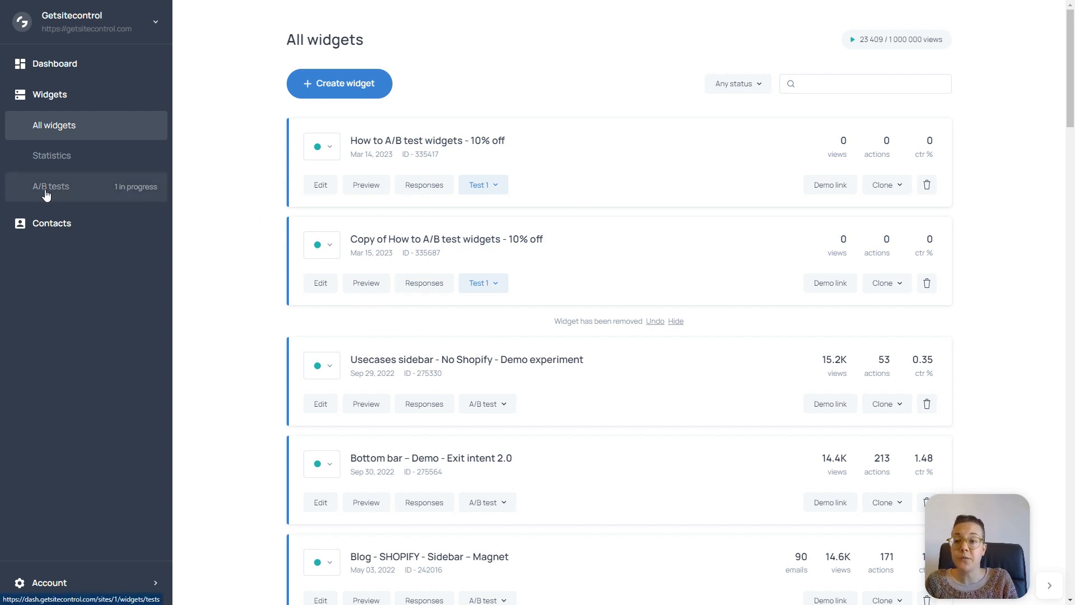
View Test 1's results for both widgets and review the options for stopping the test
{"action": "left_click", "coordinate": [51, 186]}
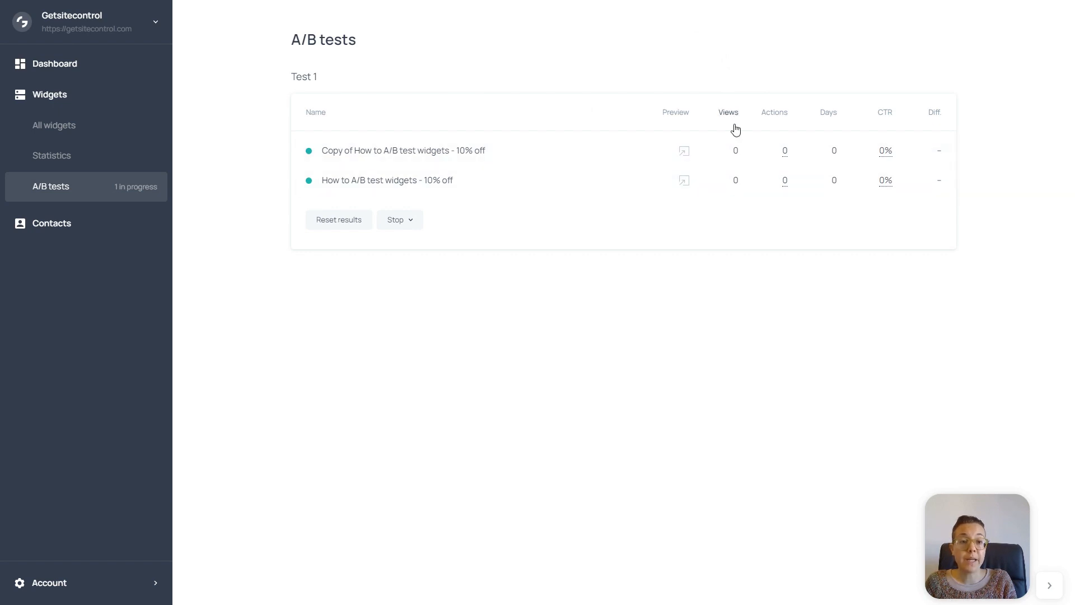
{"action": "mouse_move", "coordinate": [784, 133]}
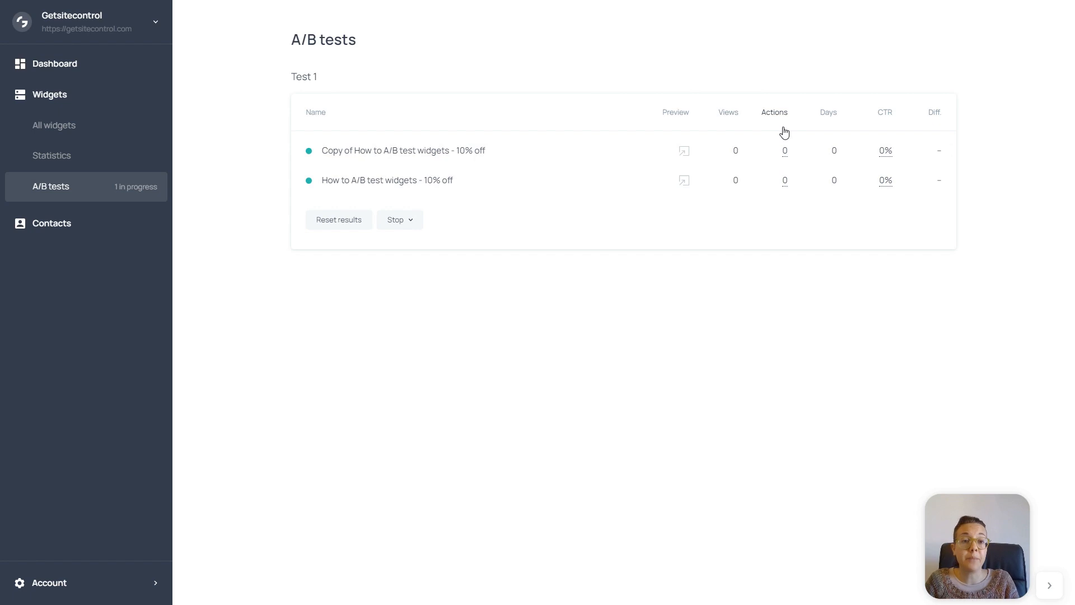
{"action": "mouse_move", "coordinate": [829, 131]}
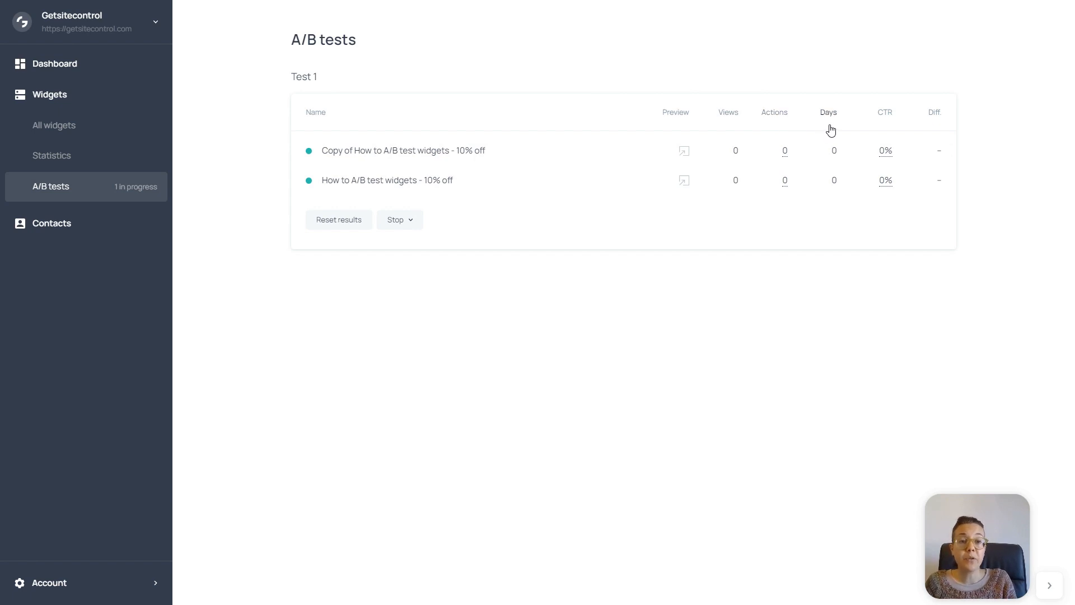
{"action": "mouse_move", "coordinate": [853, 130]}
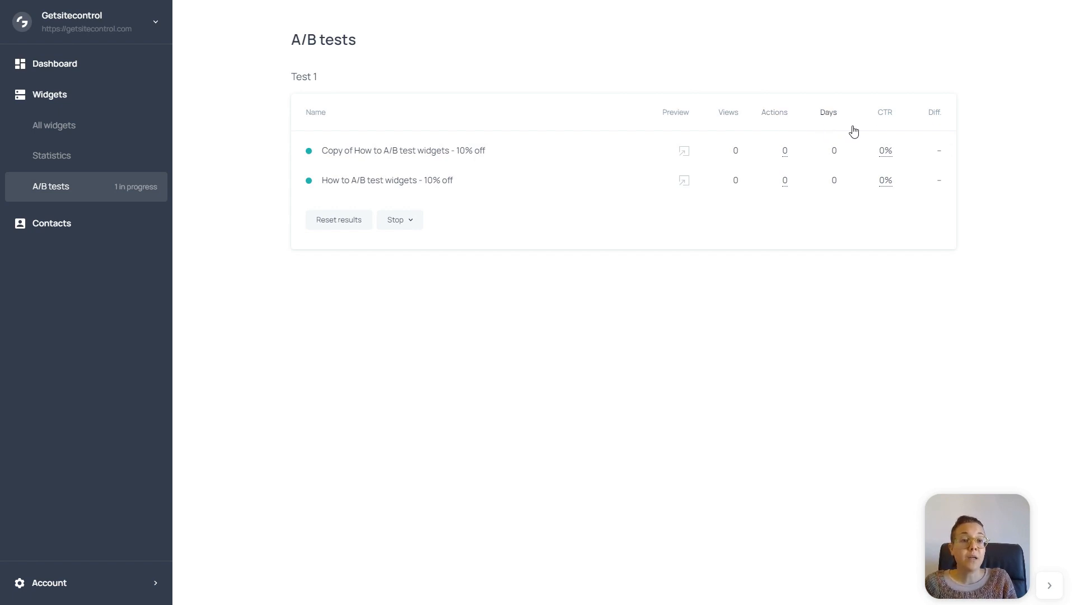
{"action": "mouse_move", "coordinate": [888, 131]}
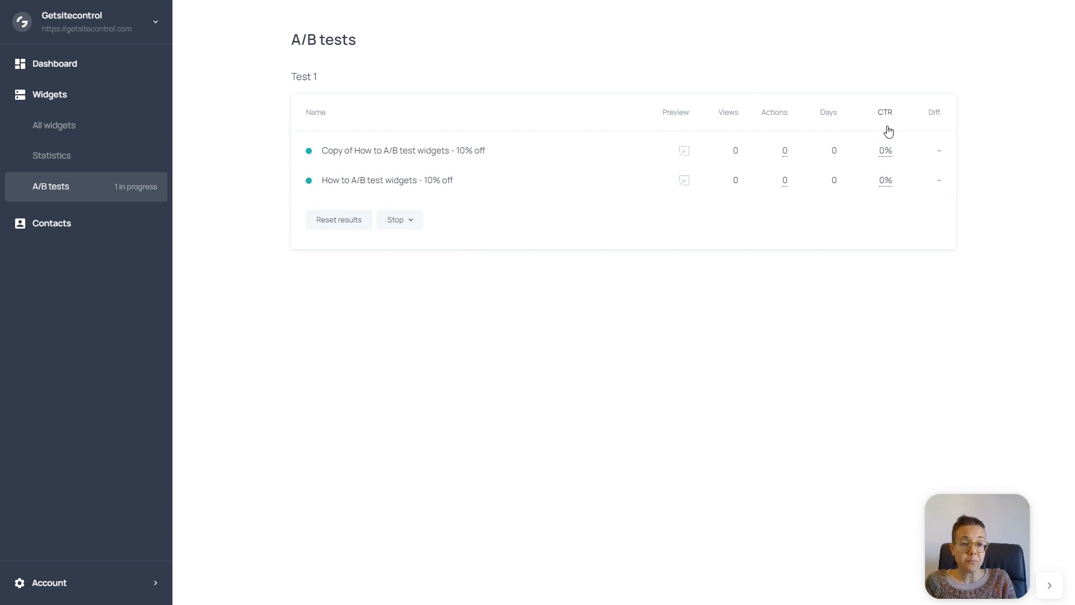
{"action": "mouse_move", "coordinate": [938, 128]}
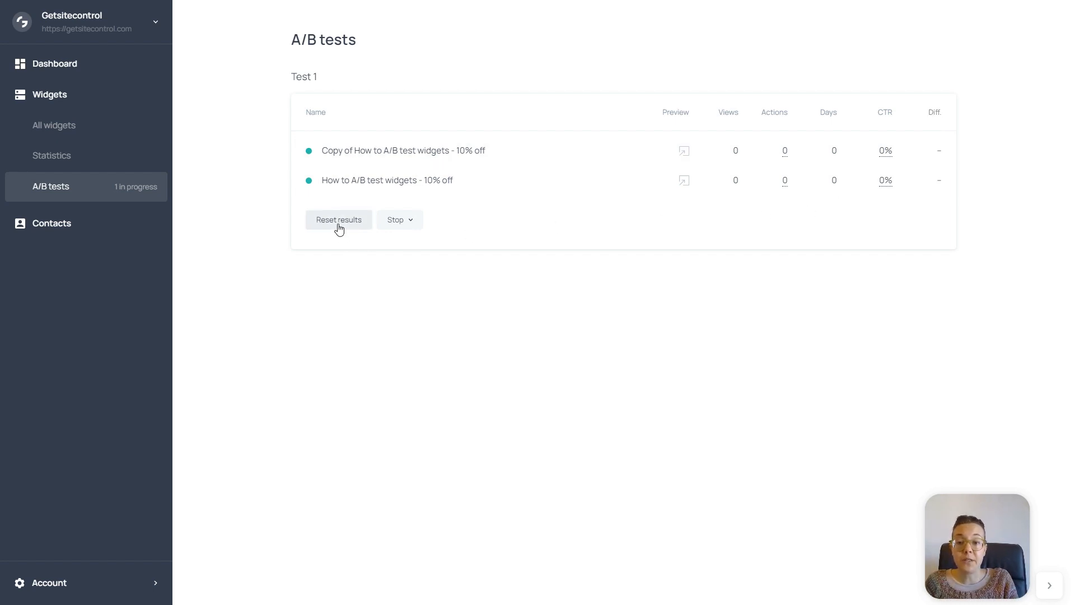
{"action": "mouse_move", "coordinate": [456, 259]}
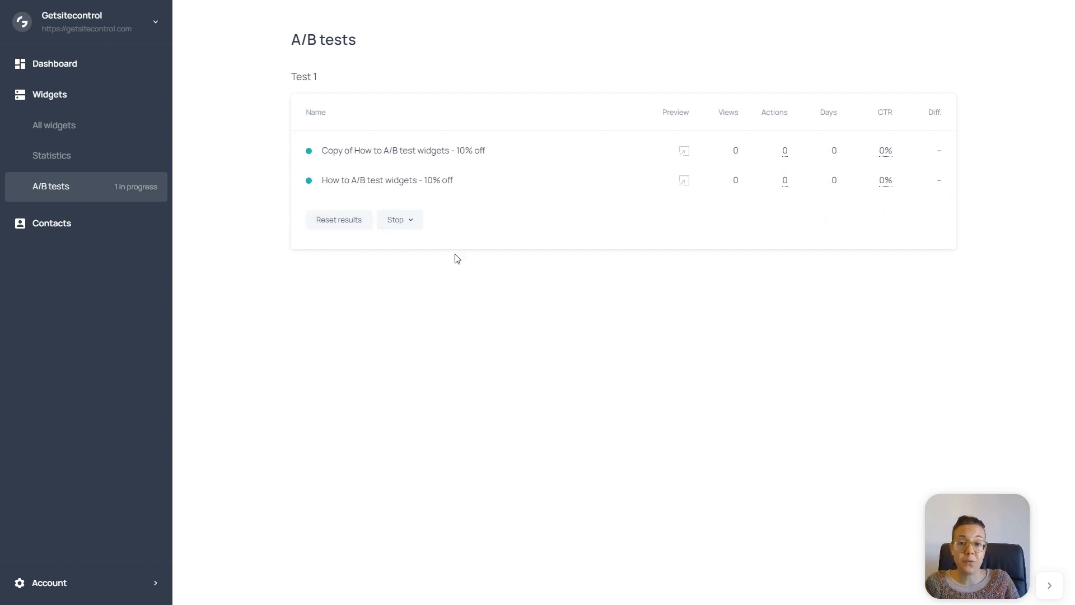
{"action": "left_click", "coordinate": [399, 219]}
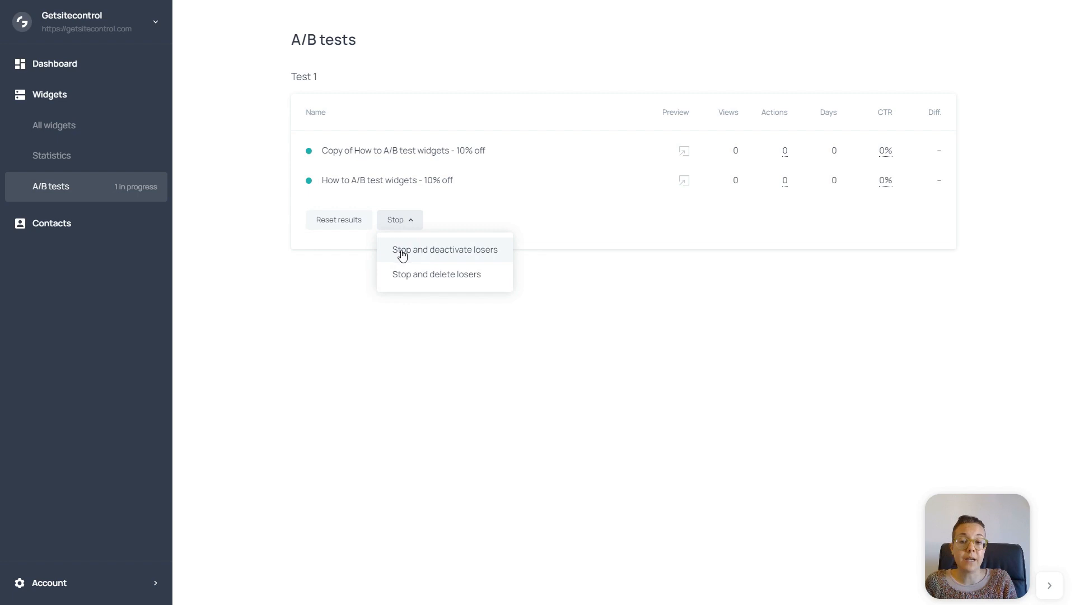
{"action": "mouse_move", "coordinate": [466, 259]}
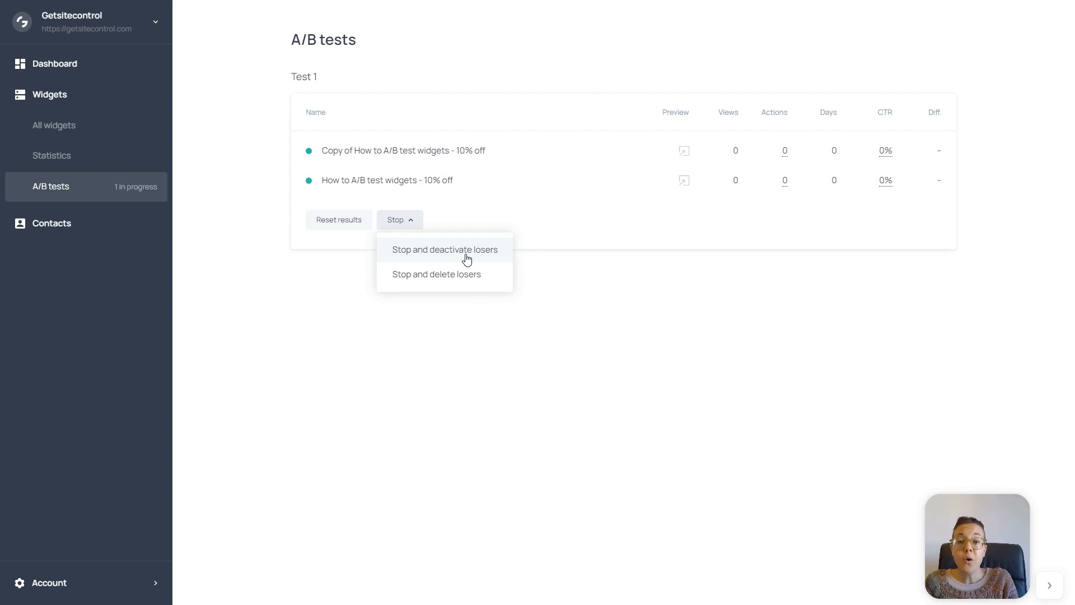
{"action": "mouse_move", "coordinate": [470, 279]}
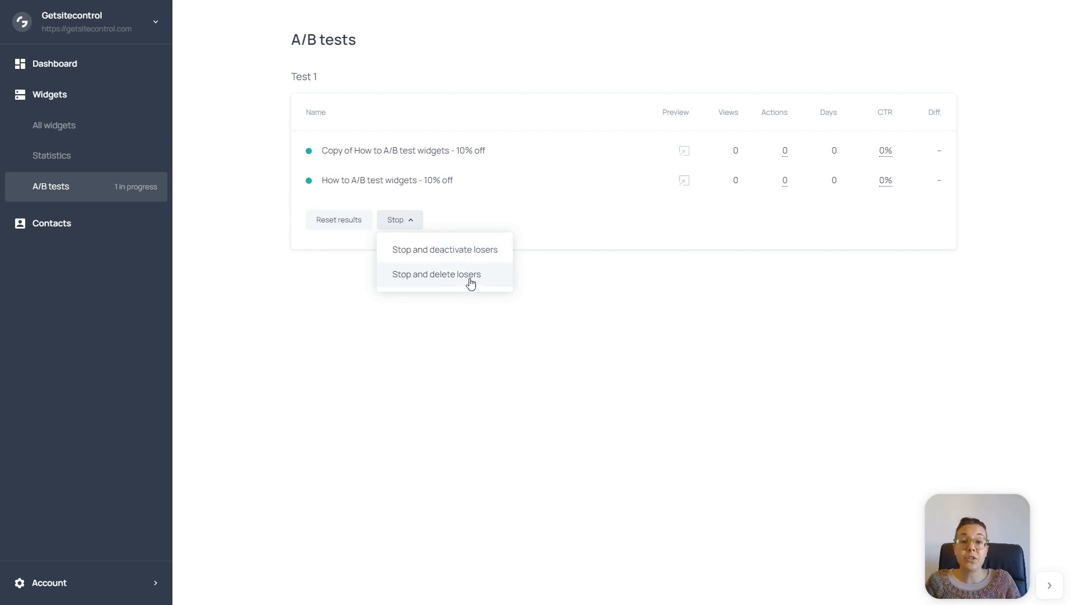